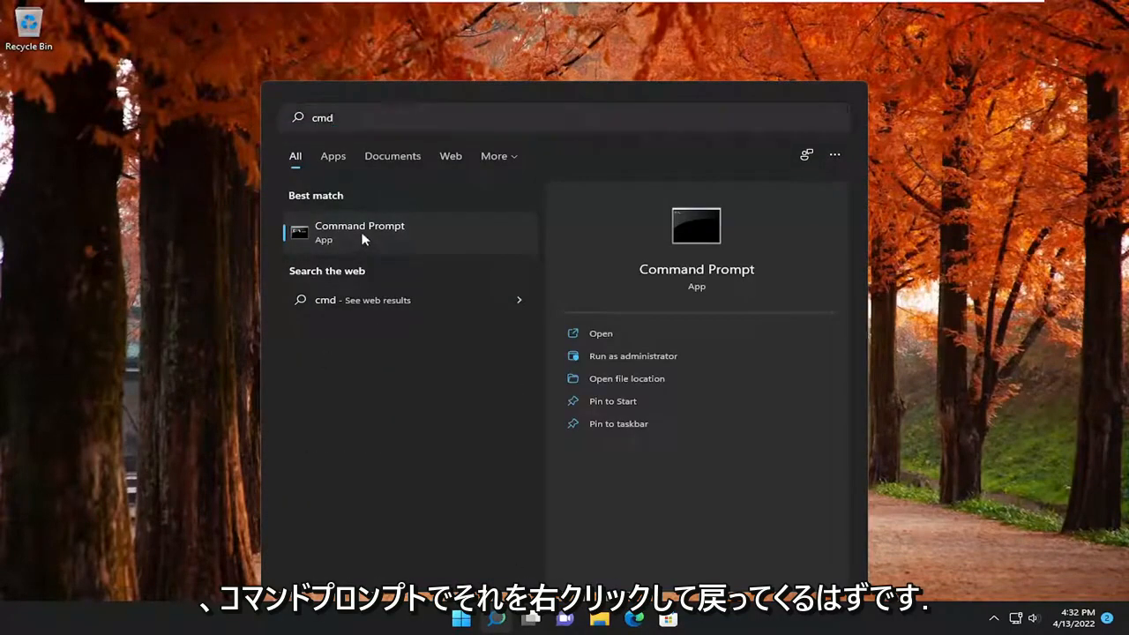
# - Launch Command Prompt as administrator from search and approve the UAC prompt
pyautogui.click(632, 355)
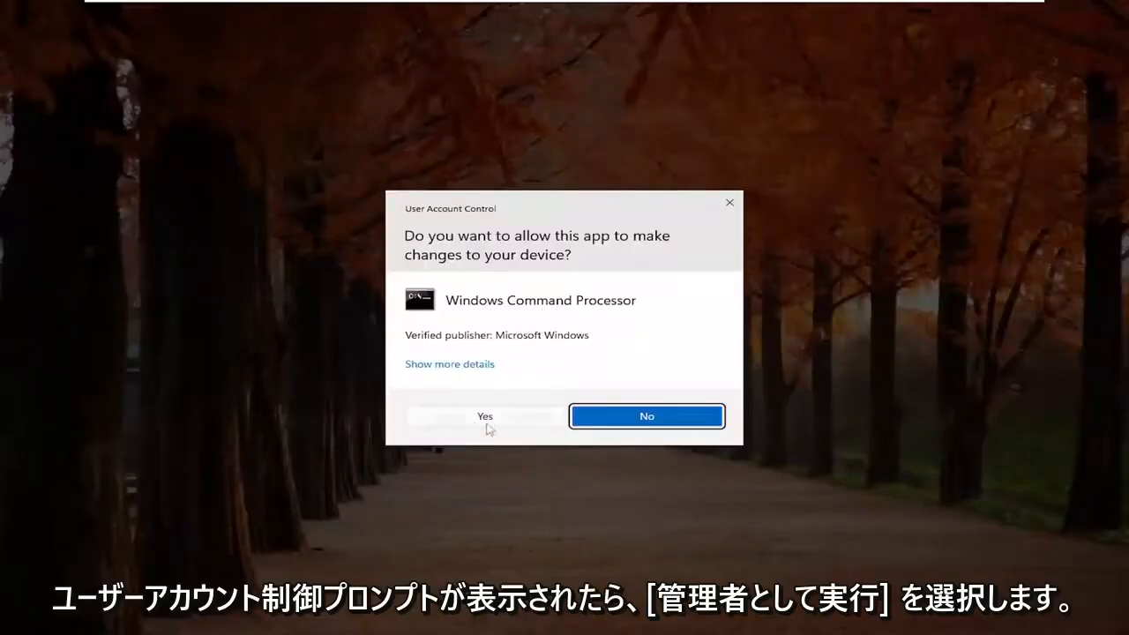
pyautogui.click(485, 416)
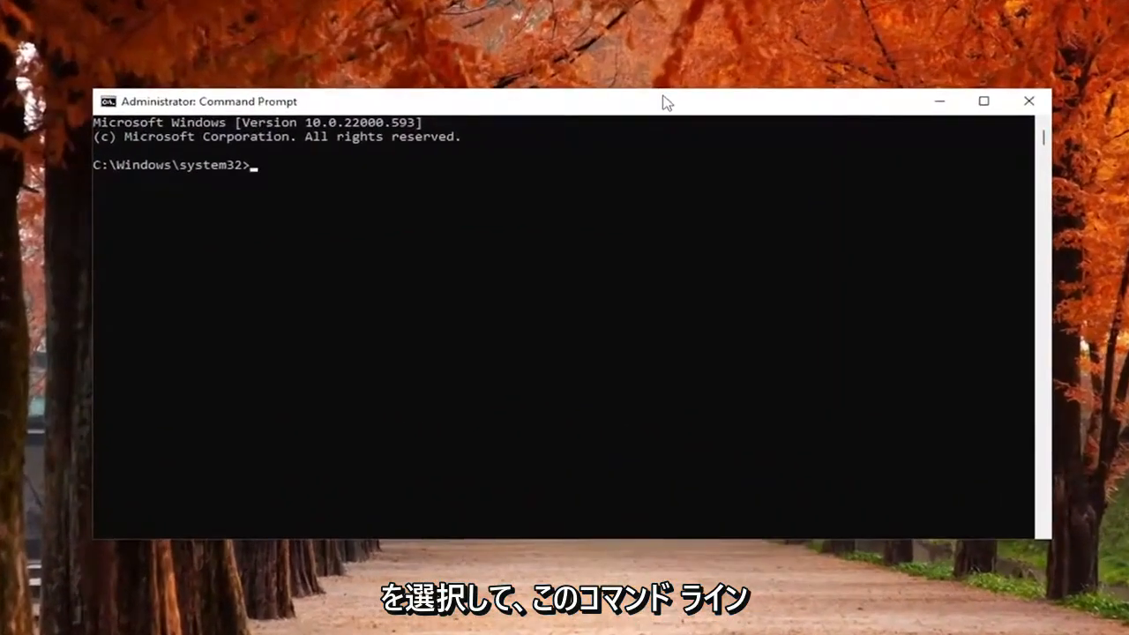
# - Enter the command 'sfc /scannow' at the administrator prompt
pyautogui.write('sfc')
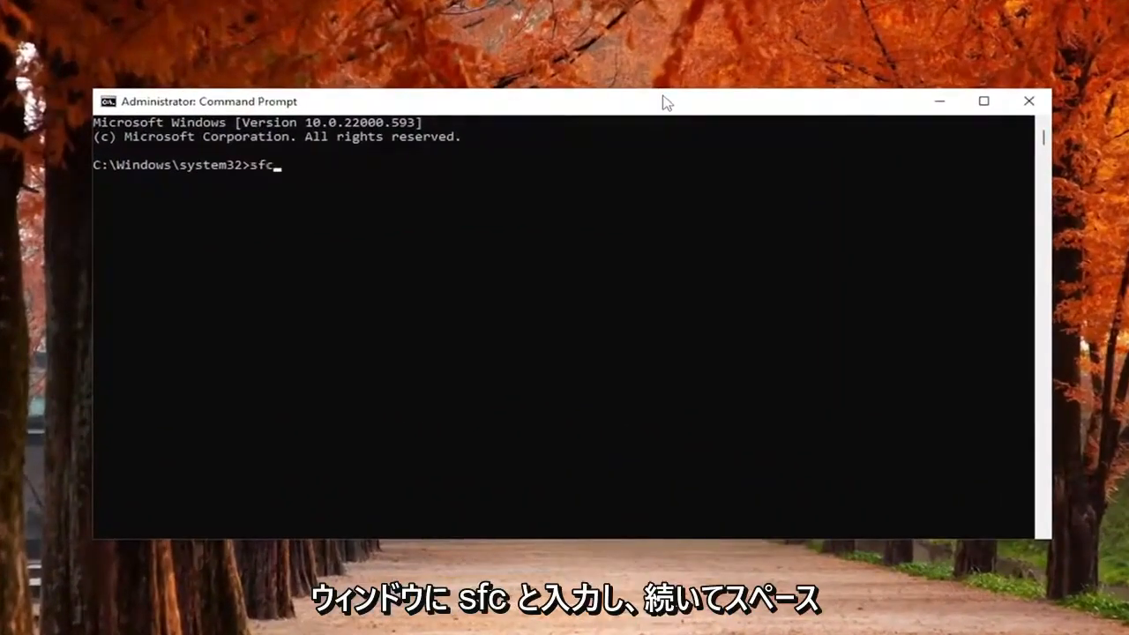
pyautogui.write('/scann')
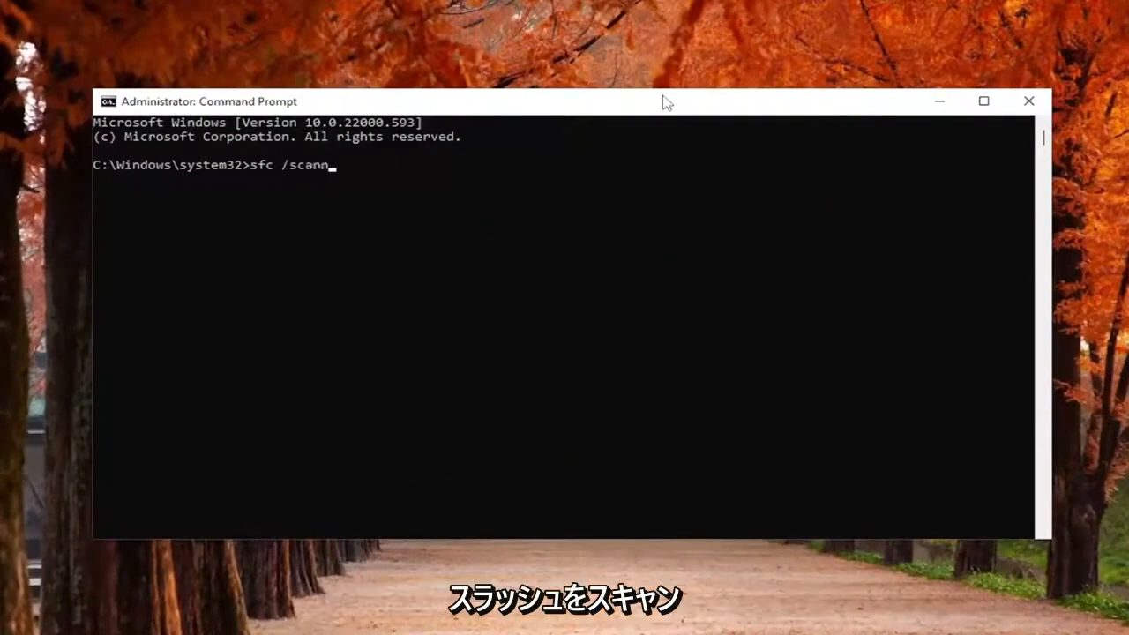
pyautogui.write('ow')
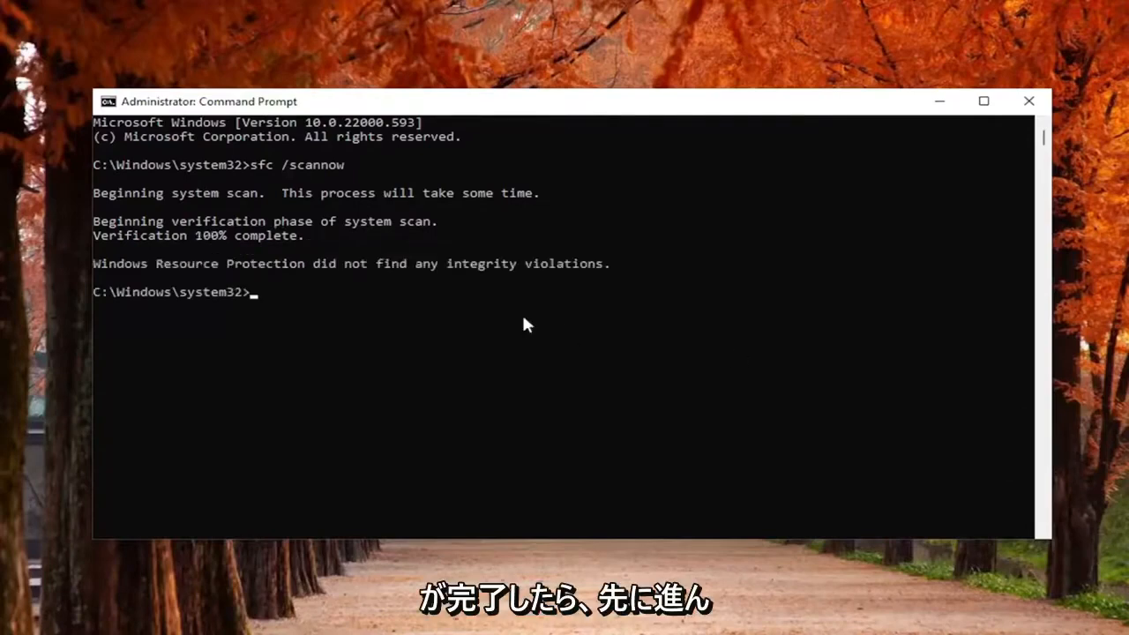
# - Close Command Prompt and restart Windows from the Start button's context menu
pyautogui.click(1028, 100)
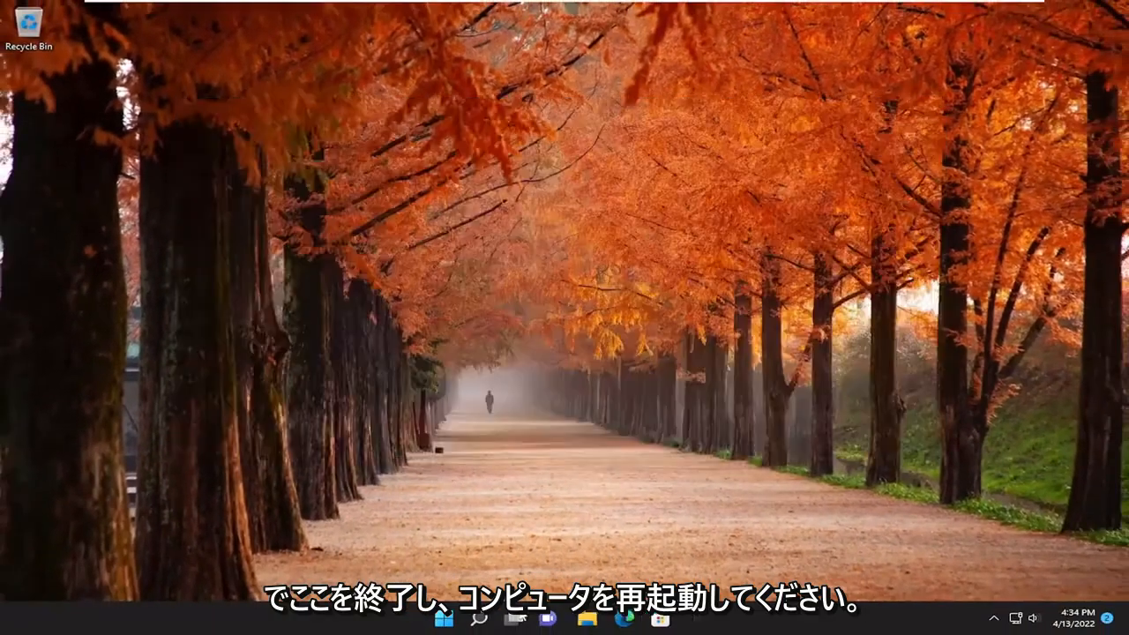
pyautogui.rightClick(460, 618)
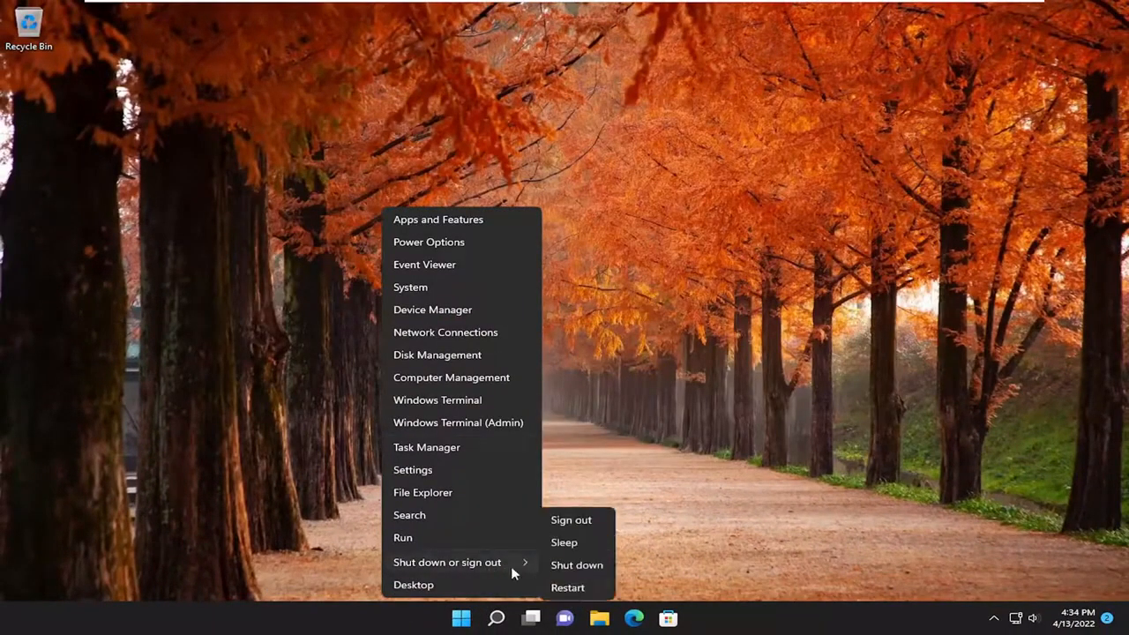
pyautogui.click(570, 519)
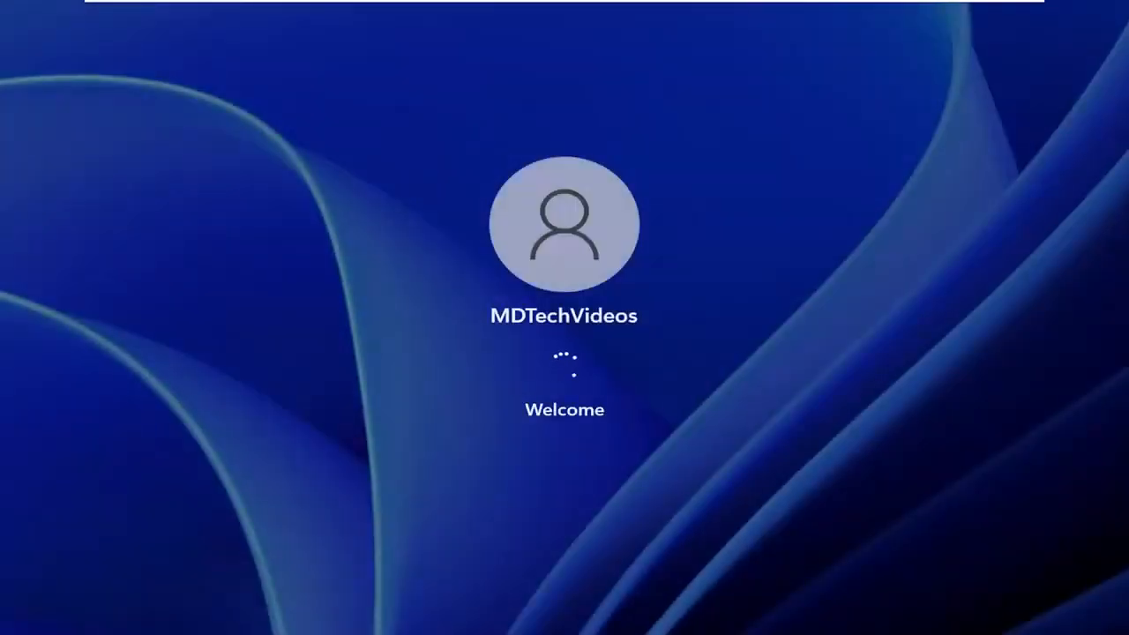